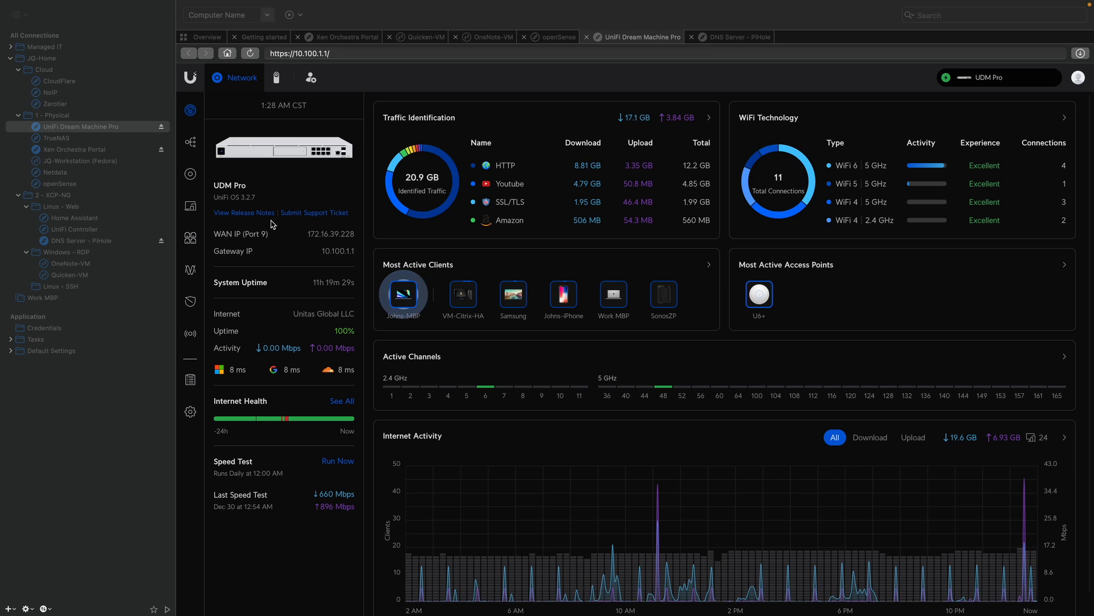
{"action": "mouse_move", "coordinate": [242, 215]}
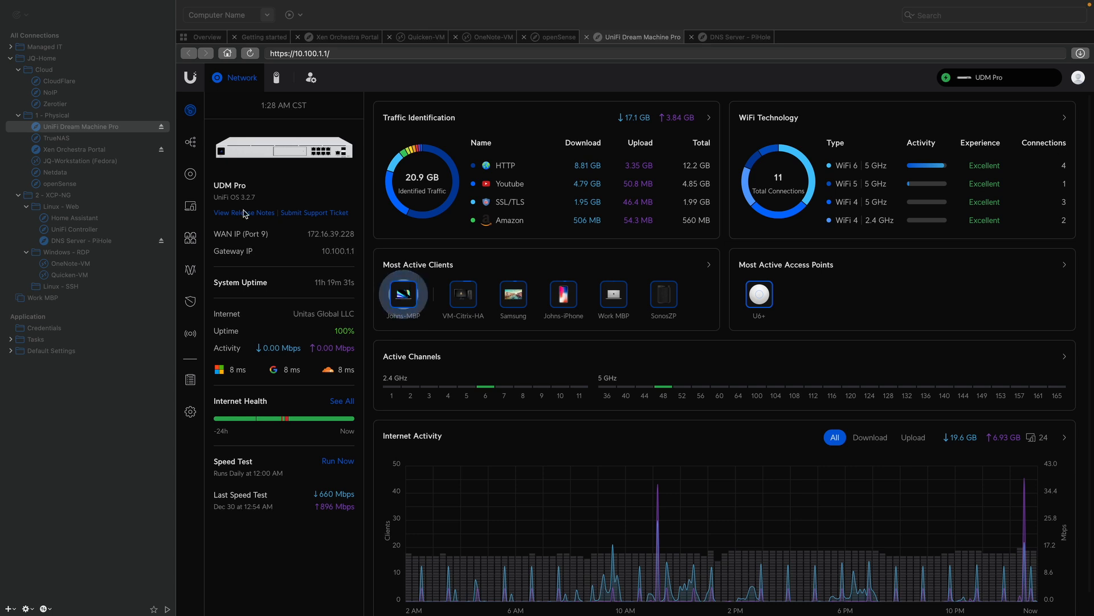
Step: View the topology map and inspect the Unitas Global LLC provider node's WAN IP details
{"action": "left_click", "coordinate": [191, 147]}
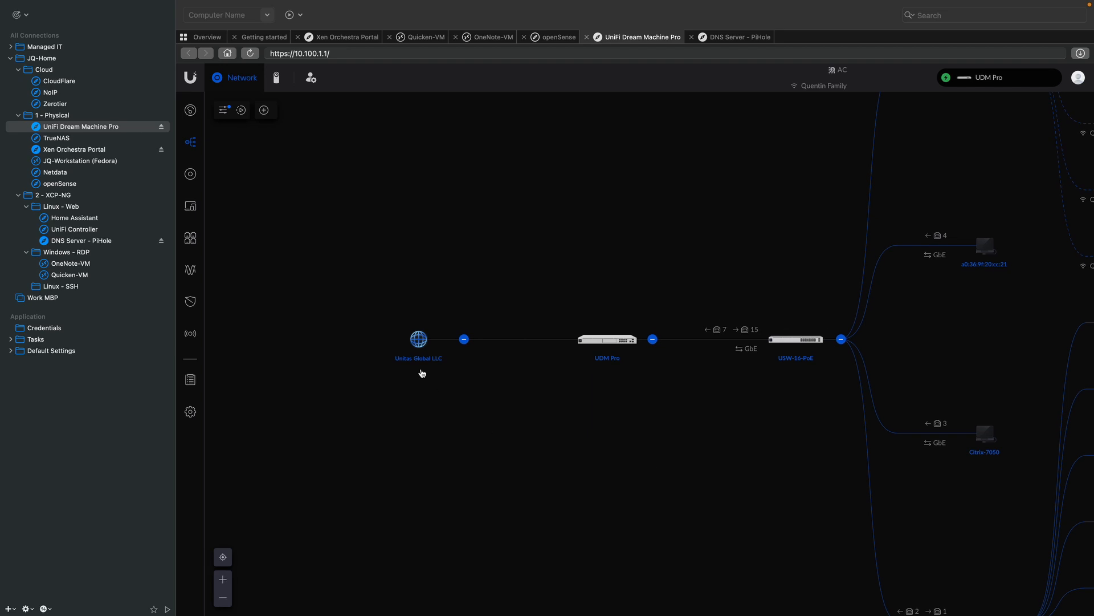
{"action": "mouse_move", "coordinate": [515, 369]}
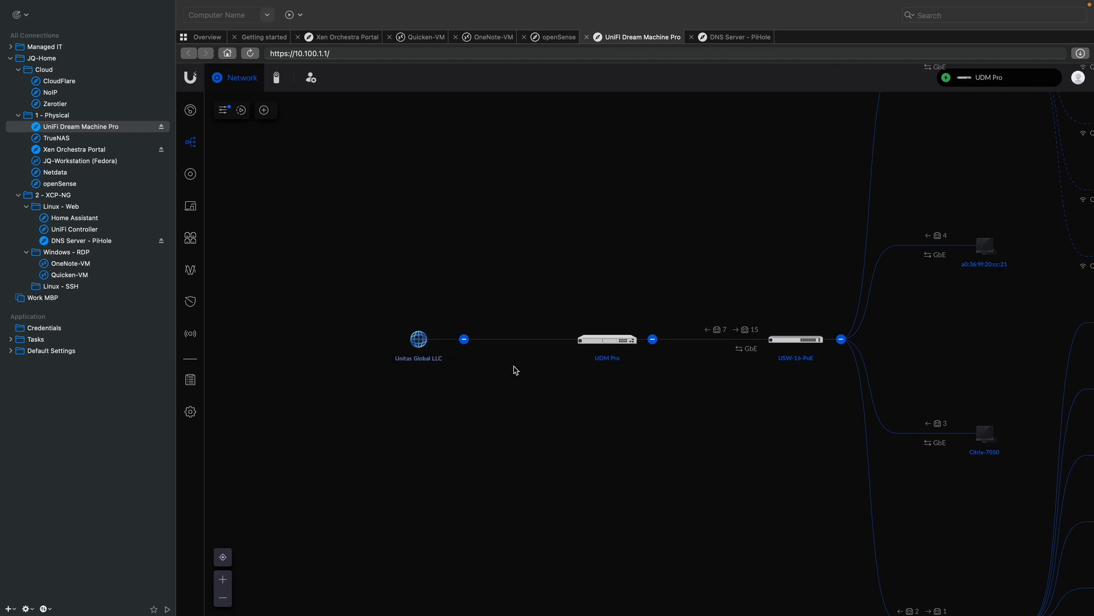
{"action": "left_click", "coordinate": [419, 339]}
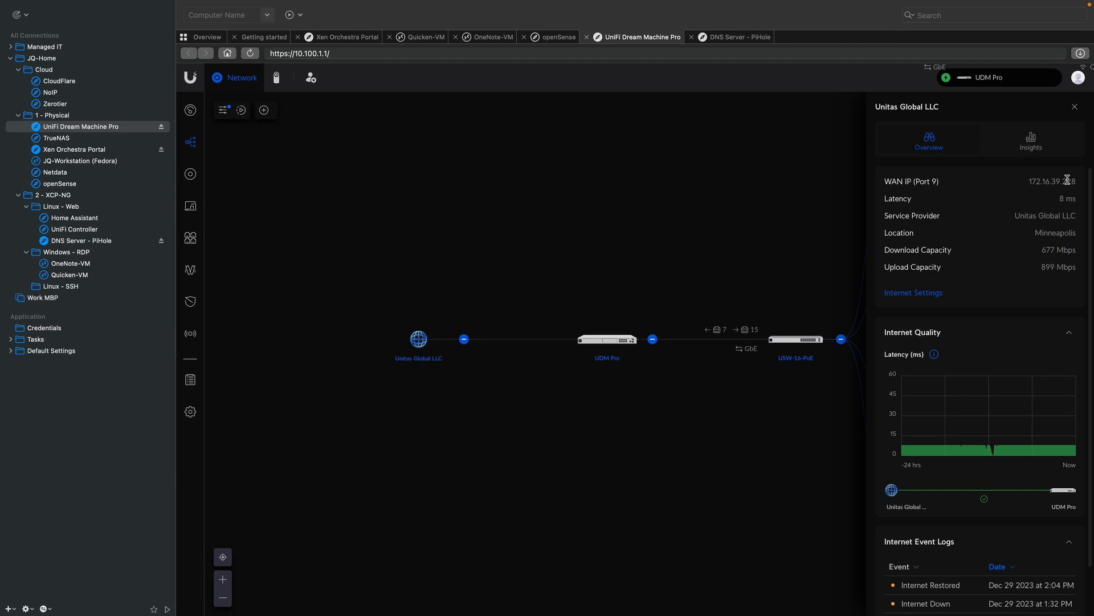
{"action": "double_click", "coordinate": [1051, 182]}
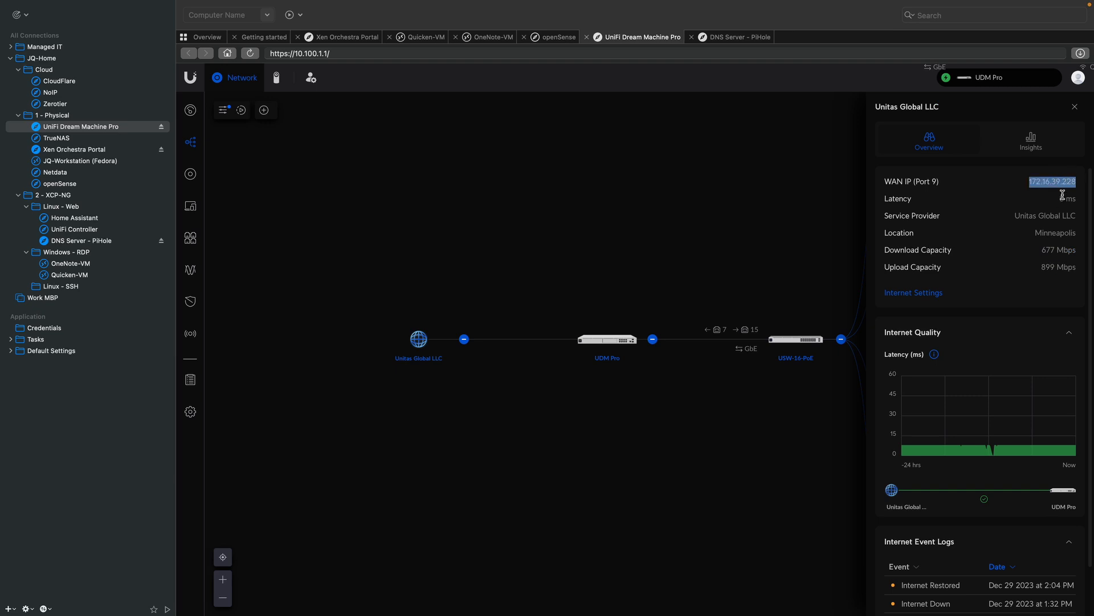
{"action": "left_click", "coordinate": [606, 339]}
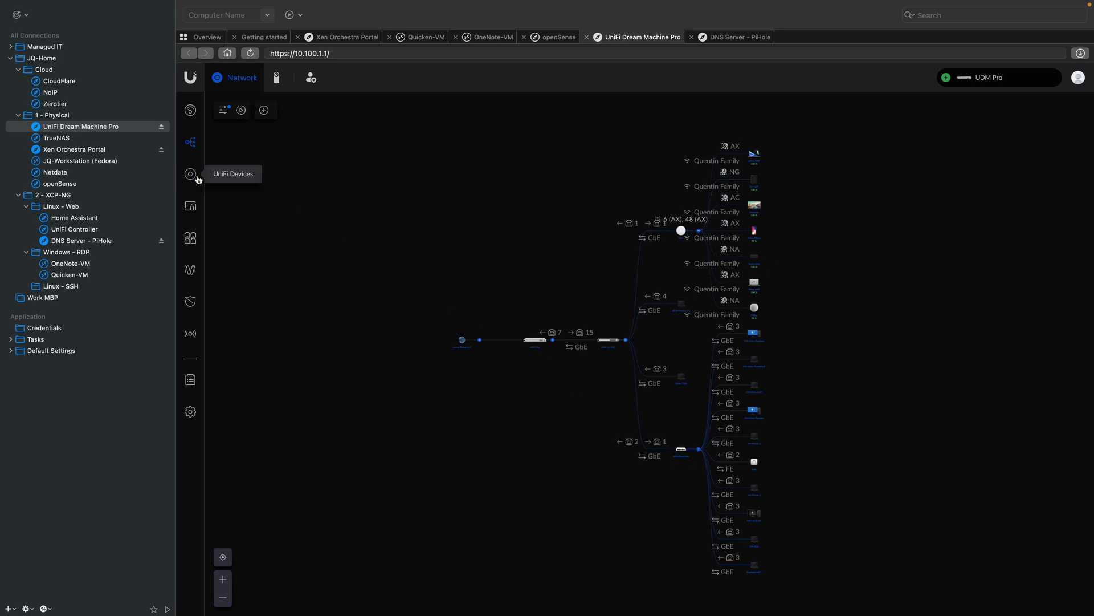
Step: Browse the UniFi Devices, Client Devices, Radios and Traffic pages in turn
{"action": "left_click", "coordinate": [191, 174]}
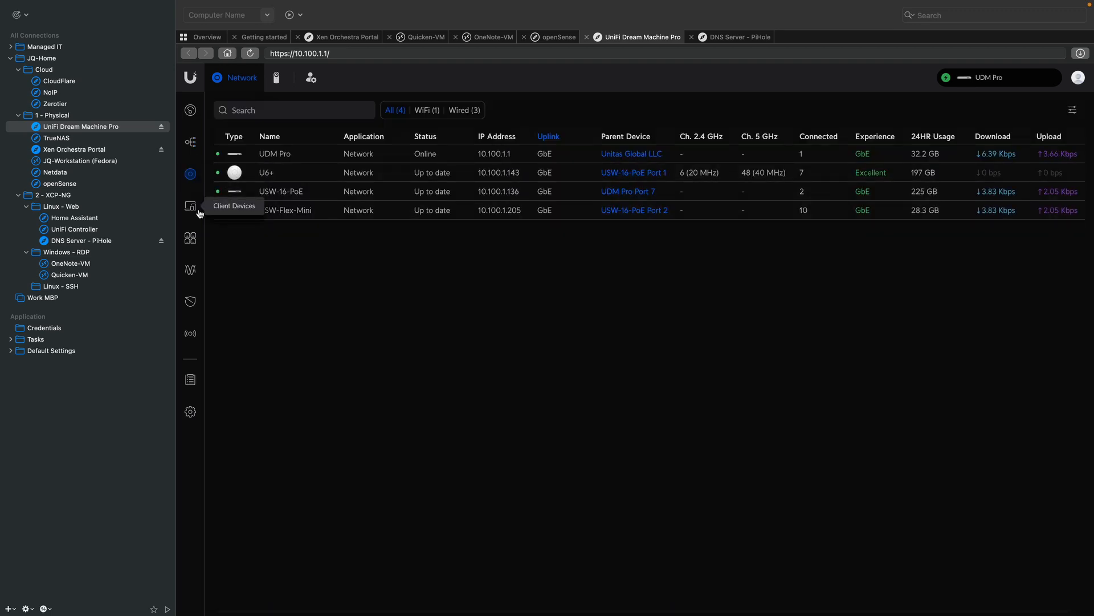
{"action": "left_click", "coordinate": [191, 205]}
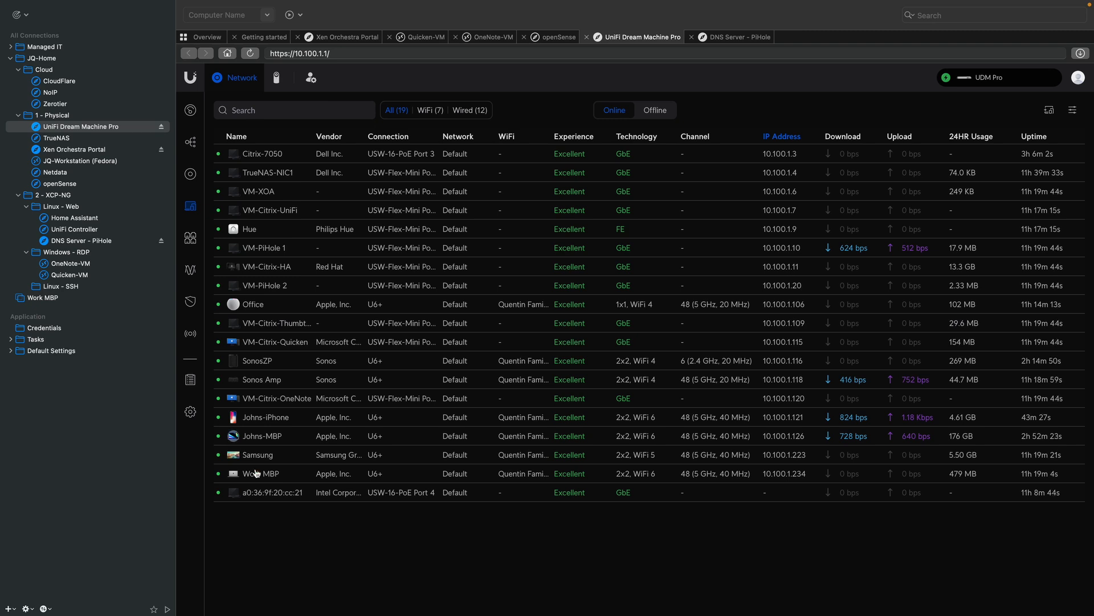
{"action": "left_click", "coordinate": [190, 269]}
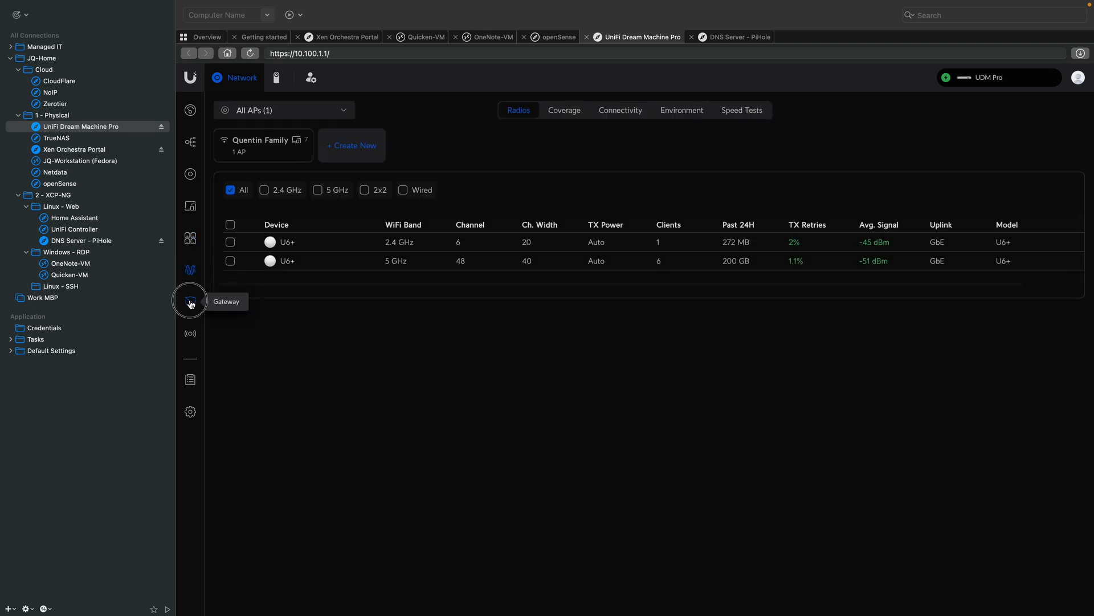
{"action": "left_click", "coordinate": [191, 300]}
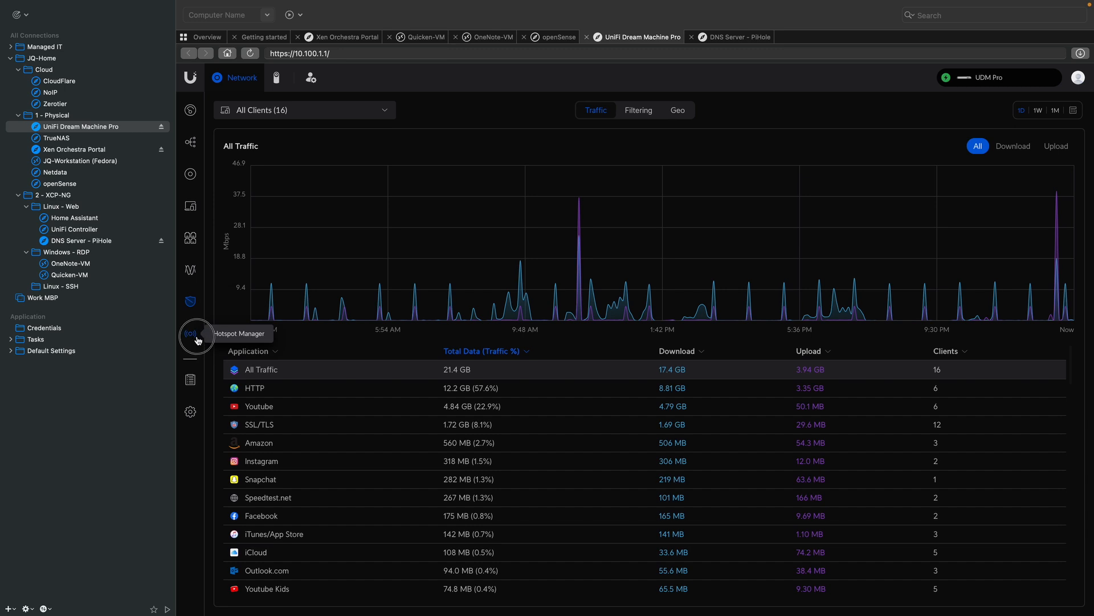
Step: Go into the console Settings and its Networks section
{"action": "left_click", "coordinate": [190, 412]}
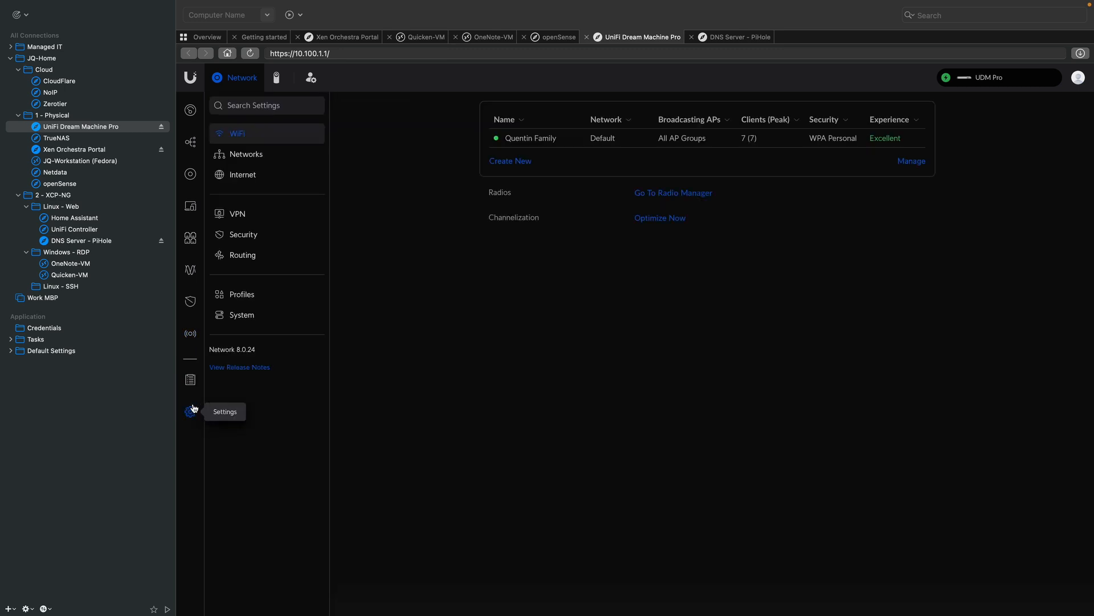
{"action": "left_click", "coordinate": [246, 154]}
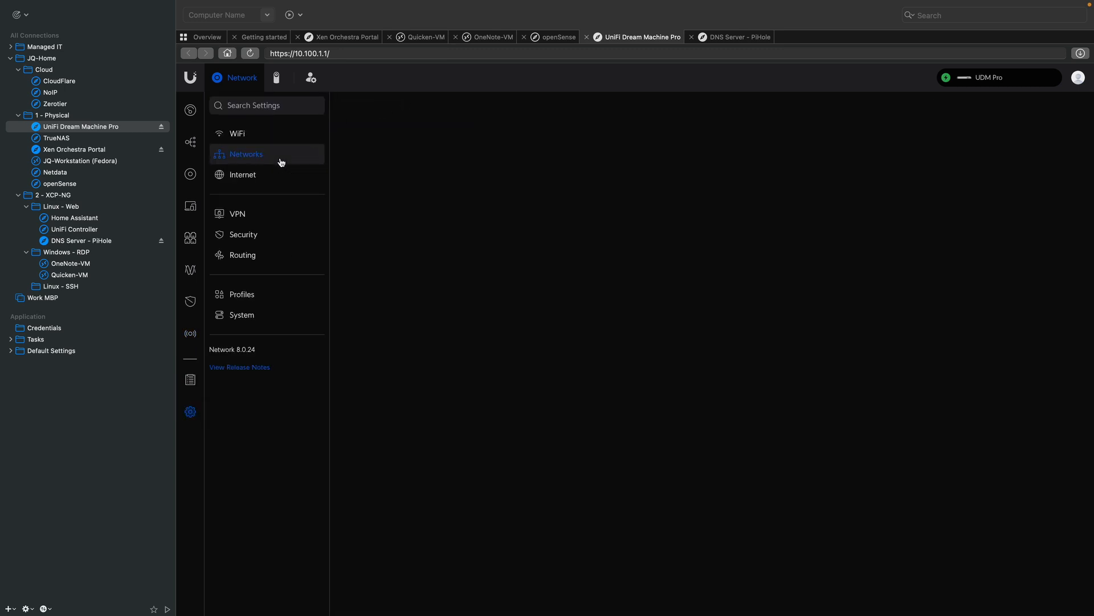
Step: Review the Networks, Internet WAN and VPN settings sections
{"action": "left_click", "coordinate": [246, 154]}
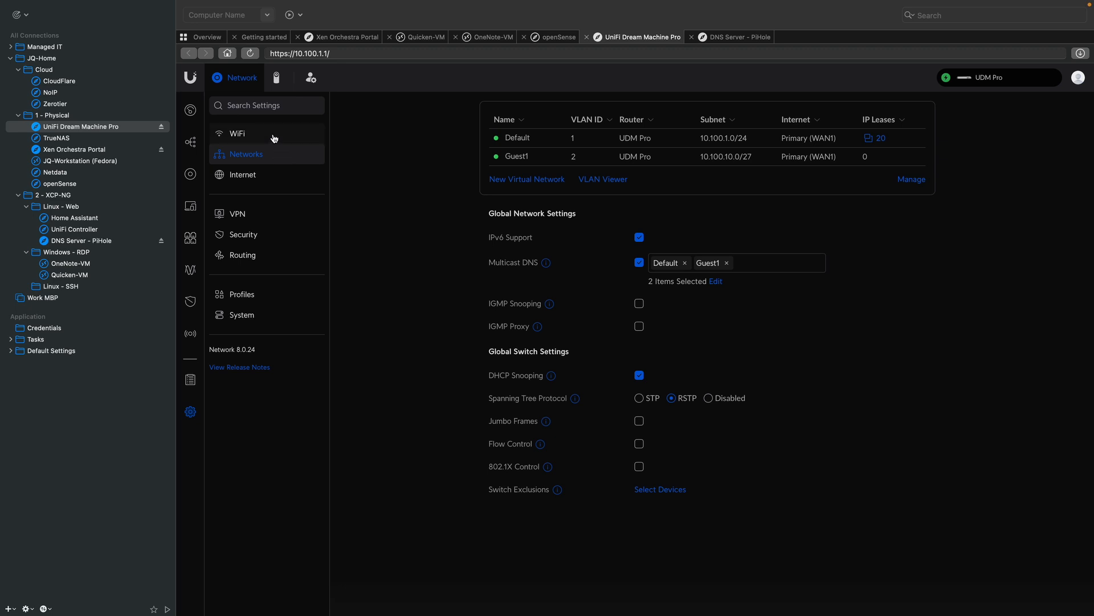
{"action": "mouse_move", "coordinate": [517, 156]}
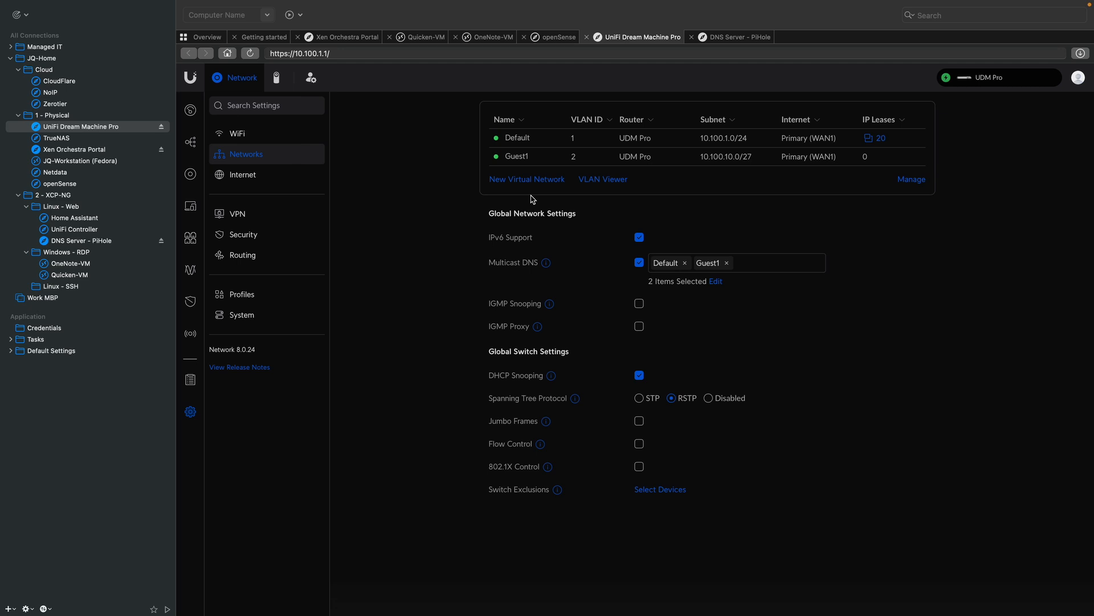
{"action": "mouse_move", "coordinate": [516, 156]}
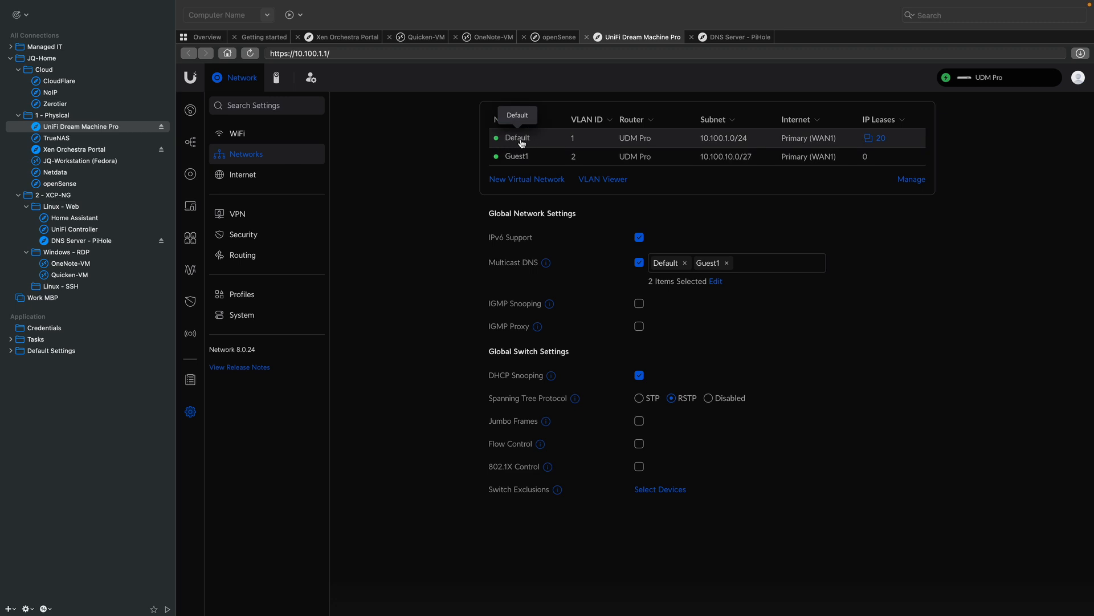
{"action": "mouse_move", "coordinate": [486, 161]}
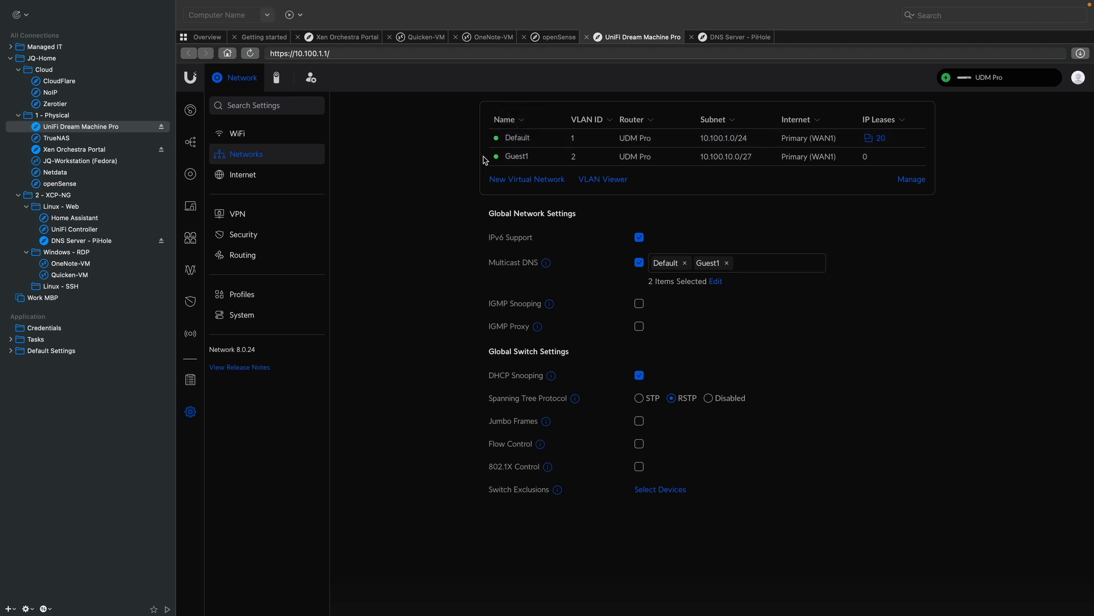
{"action": "mouse_move", "coordinate": [322, 203]}
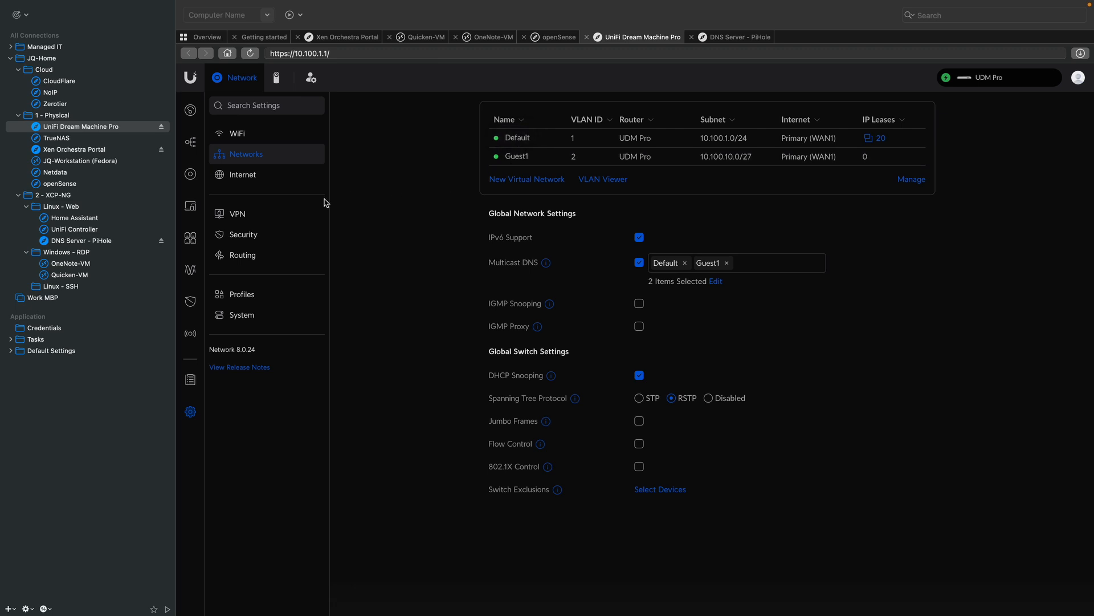
{"action": "mouse_move", "coordinate": [253, 190]}
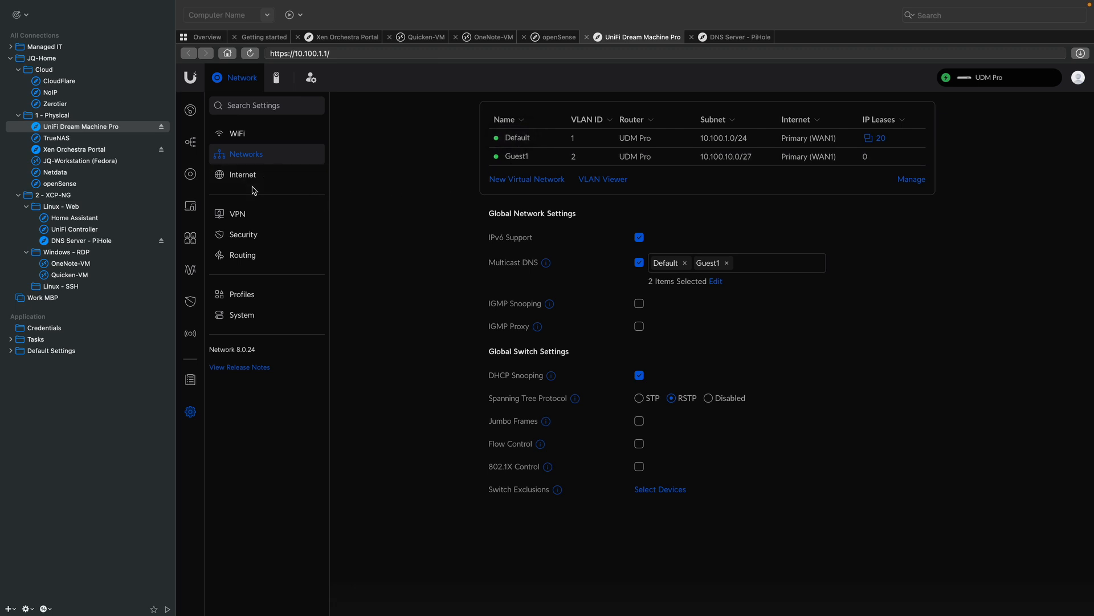
{"action": "mouse_move", "coordinate": [274, 182]}
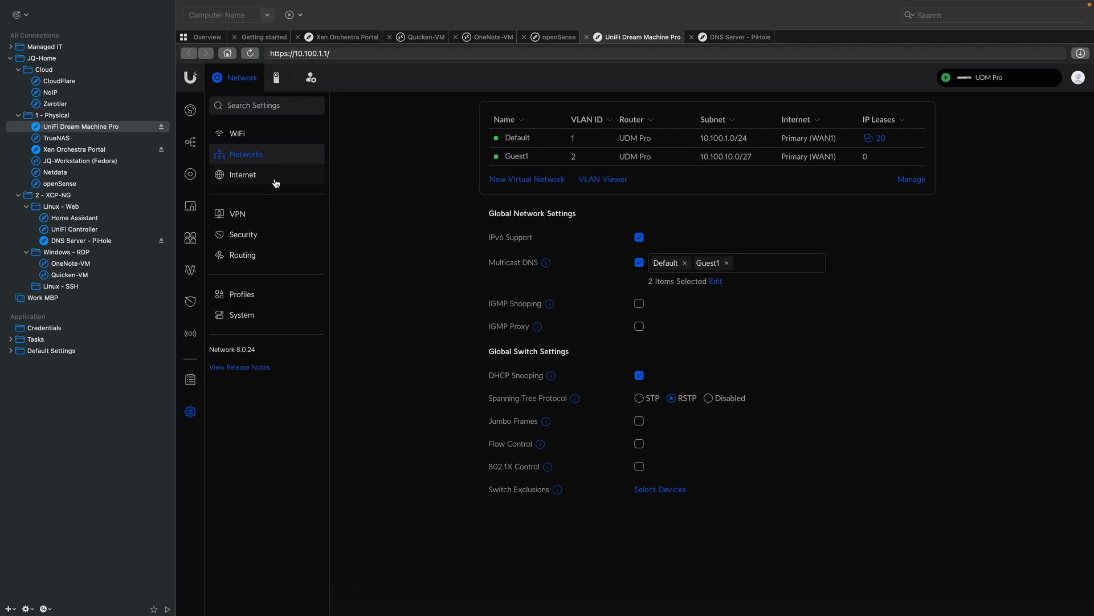
{"action": "left_click", "coordinate": [243, 175]}
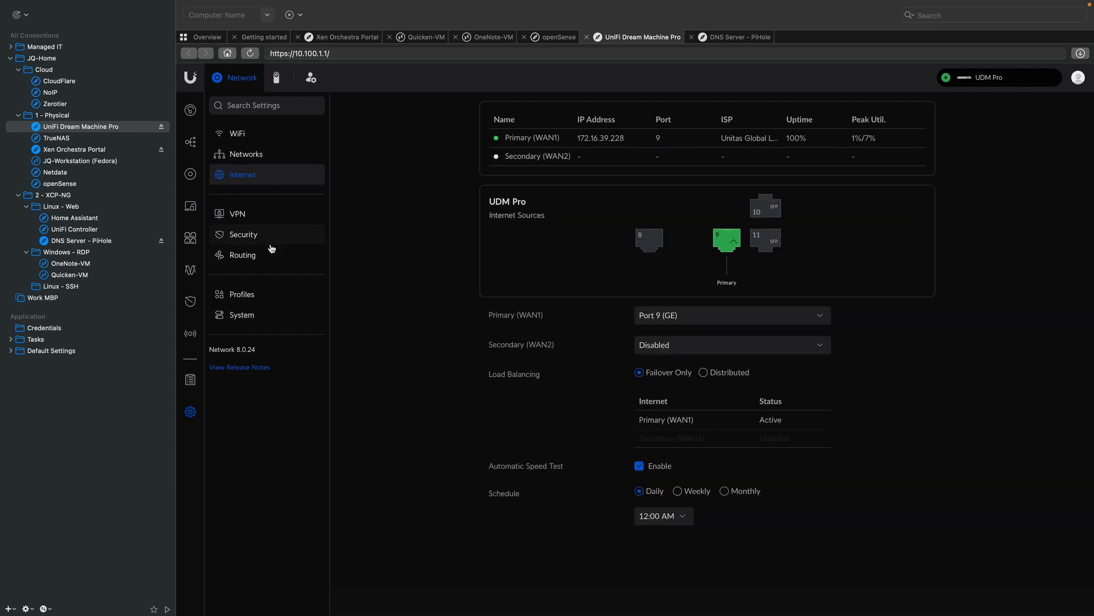
{"action": "left_click", "coordinate": [237, 213]}
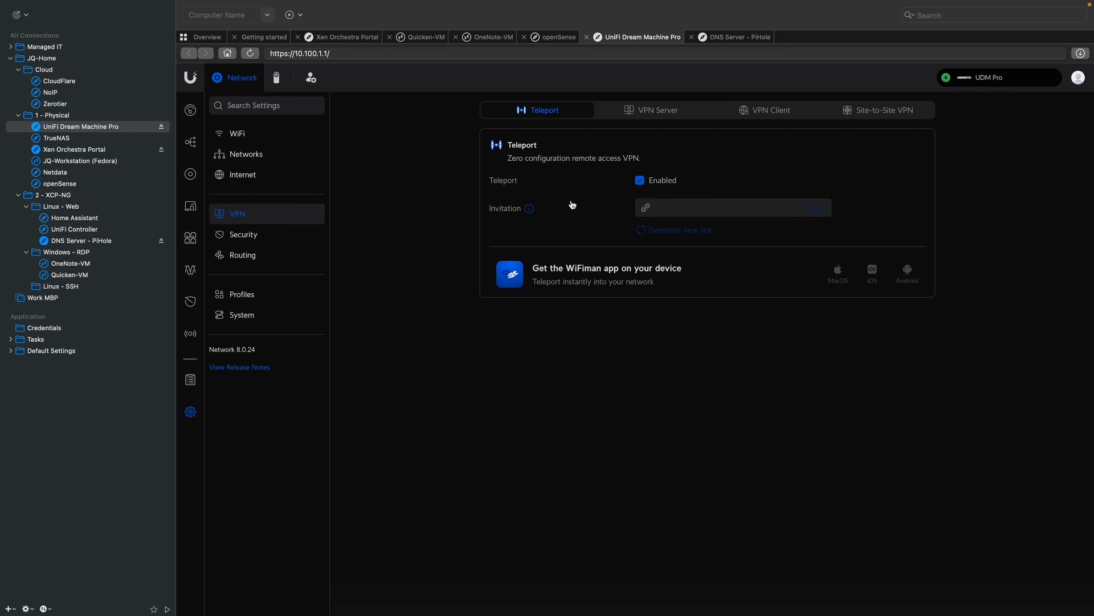
{"action": "mouse_move", "coordinate": [539, 182]}
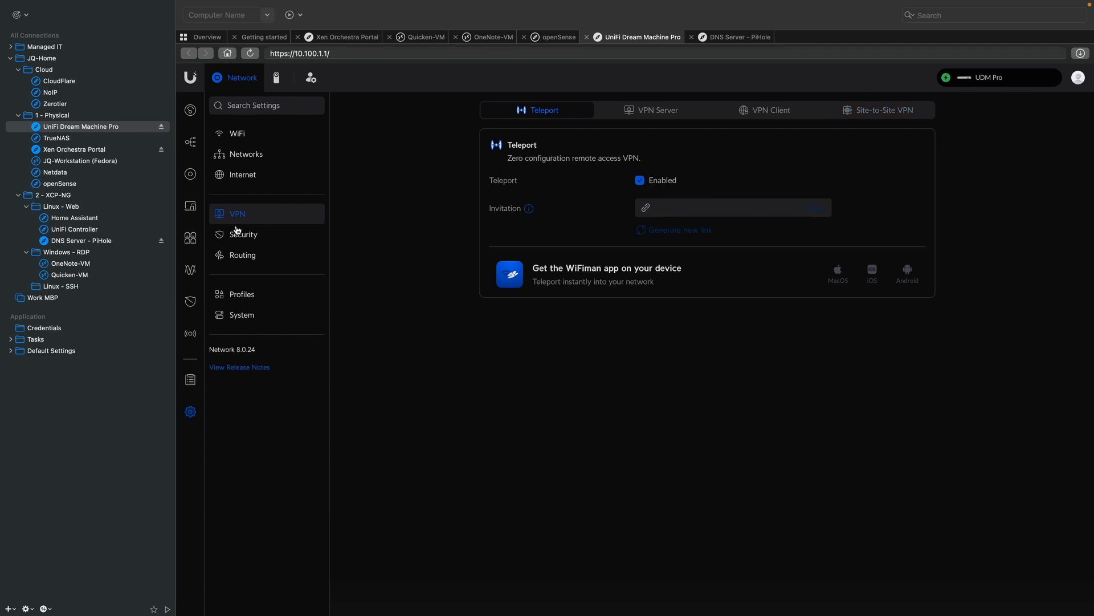
Step: Review the Security and Routing settings, then return to the dashboard overview
{"action": "left_click", "coordinate": [244, 233]}
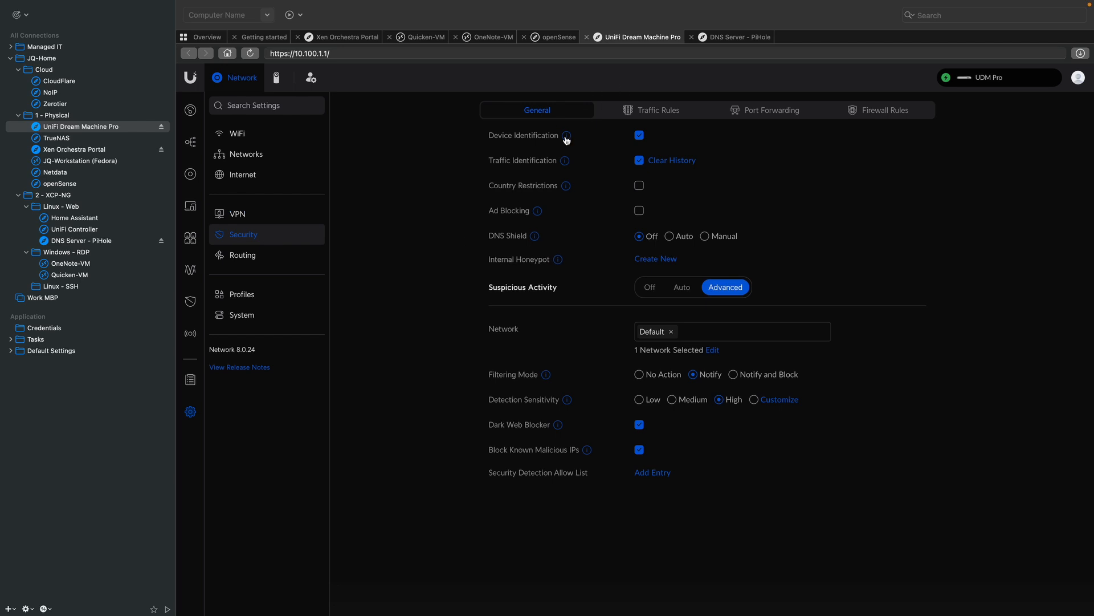
{"action": "mouse_move", "coordinate": [411, 203]}
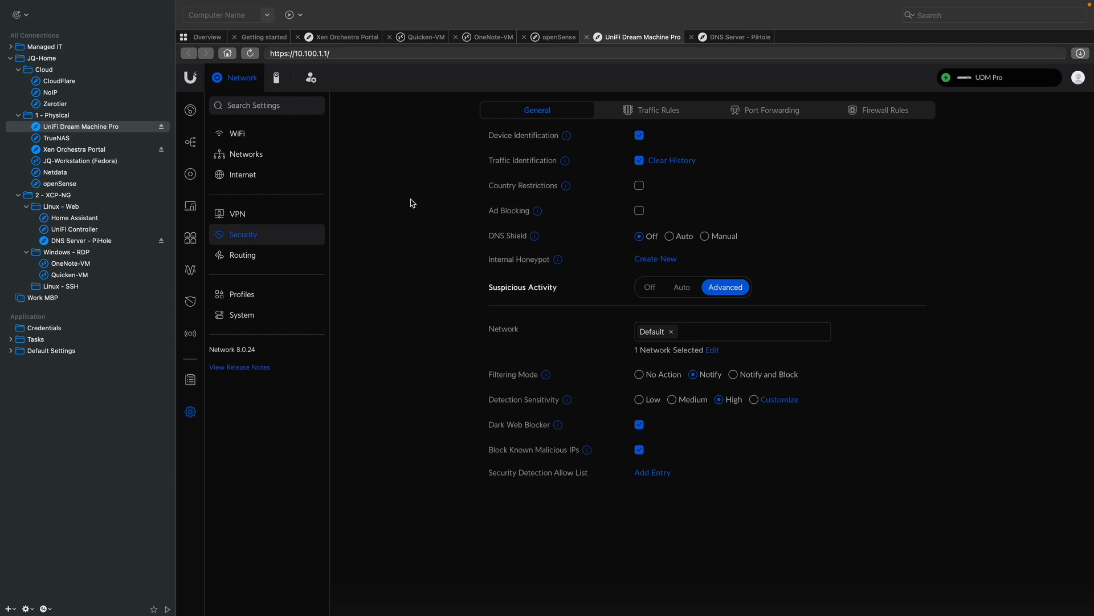
{"action": "left_click", "coordinate": [241, 254]}
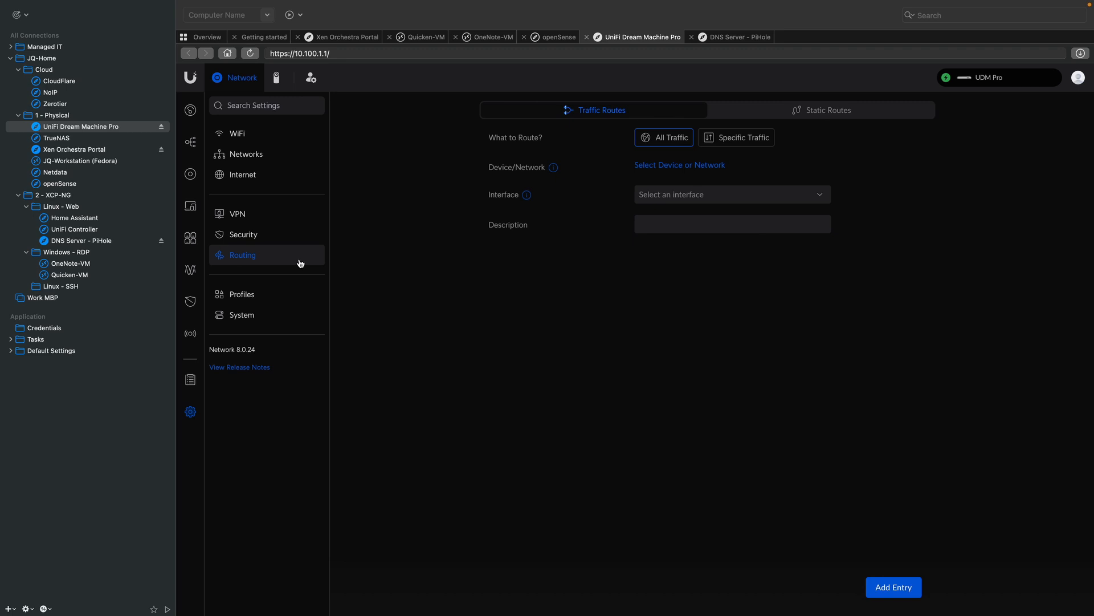
{"action": "left_click", "coordinate": [242, 315]}
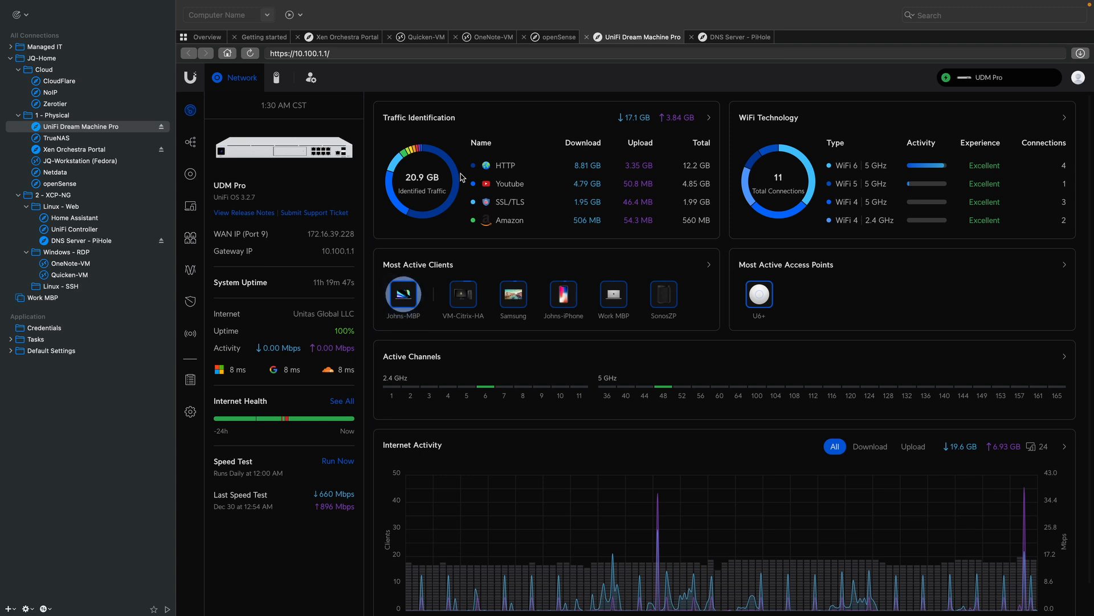
Step: Scroll the OPNsense Reporting page showing the packet statistics graphs
{"action": "scroll", "scroll_direction": "down", "scroll_amount": 3}
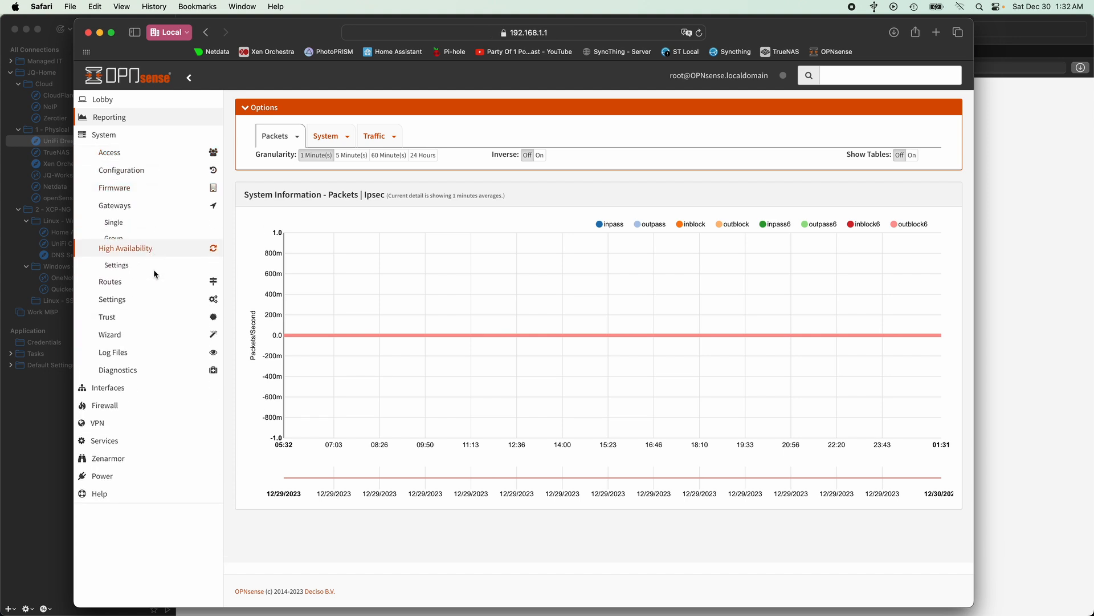
Step: Visit the system setup wizard, the Interfaces menu and the firewall aliases list
{"action": "left_click", "coordinate": [111, 299]}
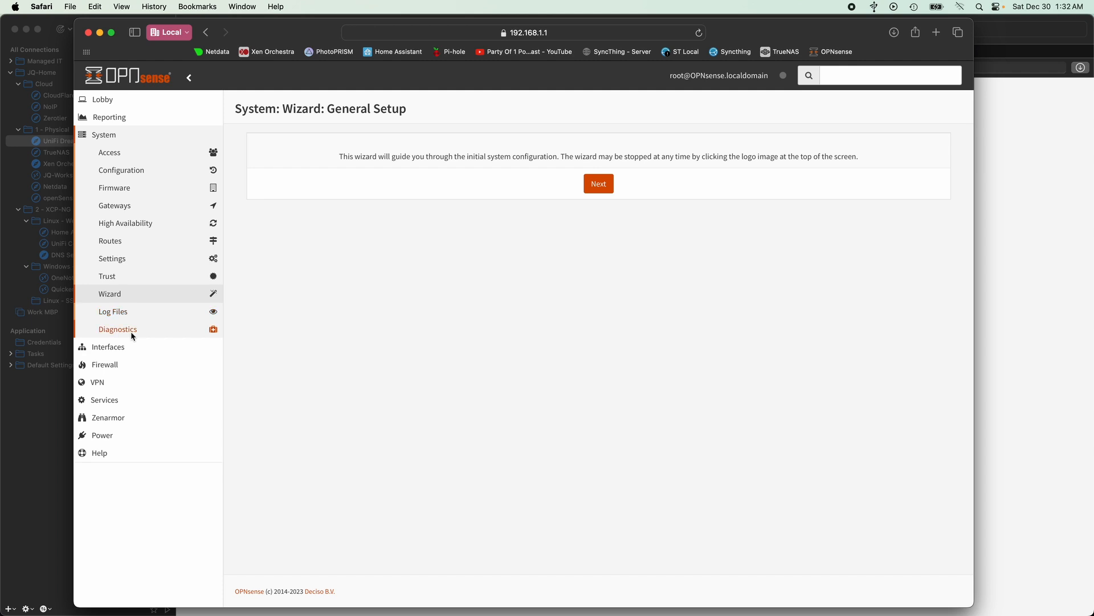
{"action": "left_click", "coordinate": [109, 347]}
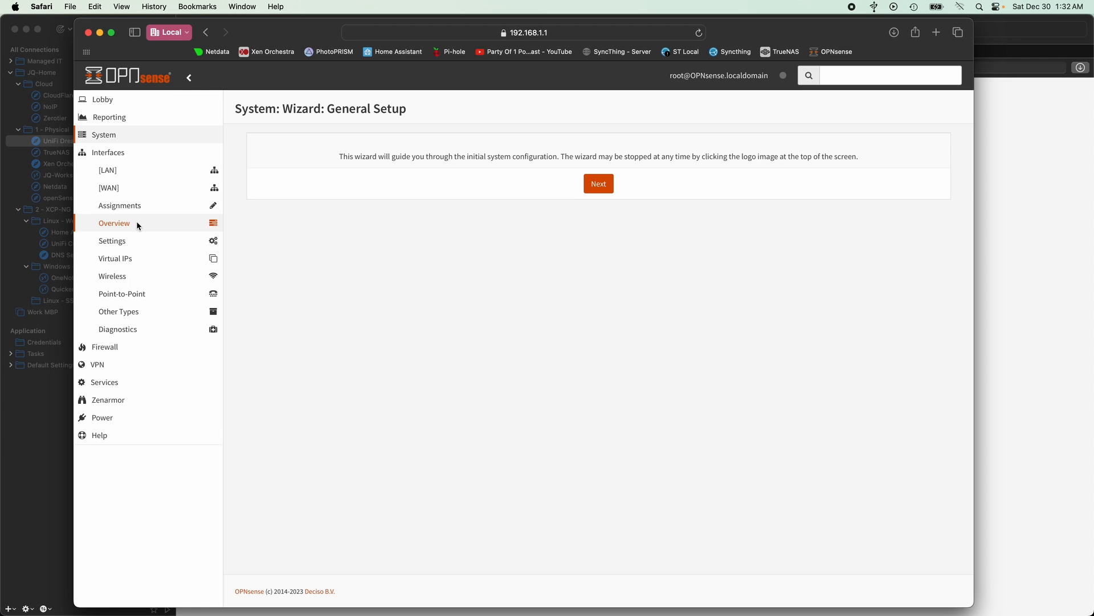
{"action": "left_click", "coordinate": [103, 347]}
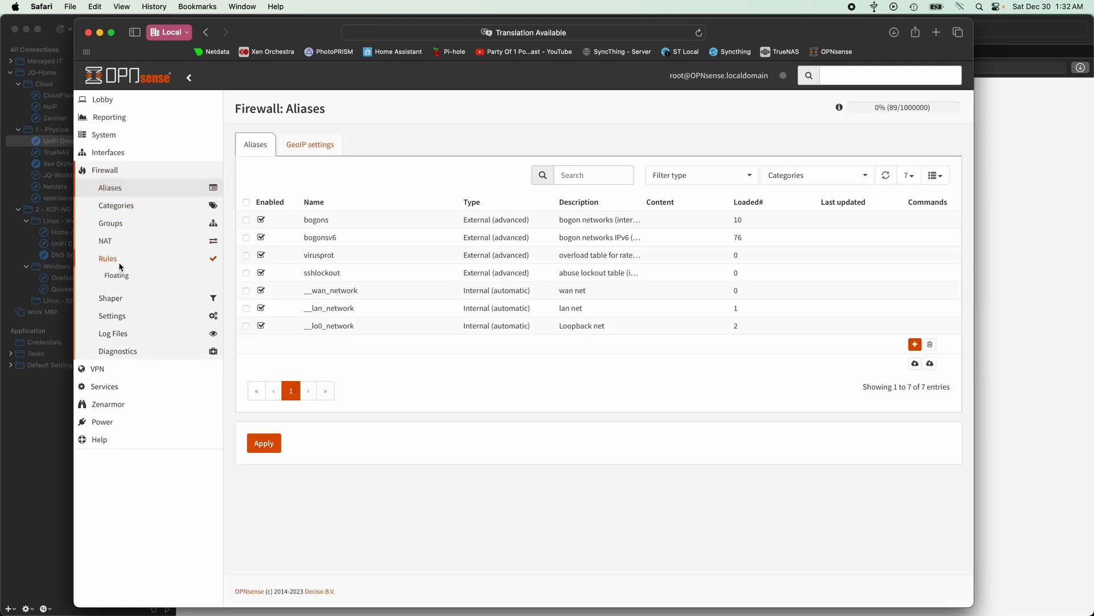
Step: Show the floating firewall rules, then the LAN rules with the default allow-LAN-to-any entries
{"action": "left_click", "coordinate": [117, 275]}
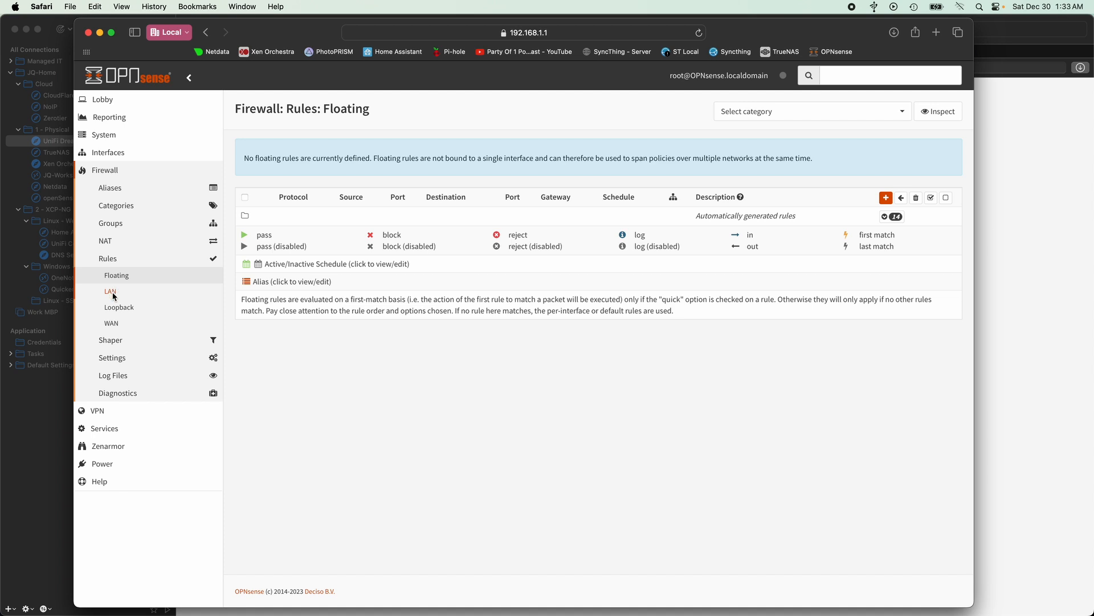
{"action": "left_click", "coordinate": [110, 291]}
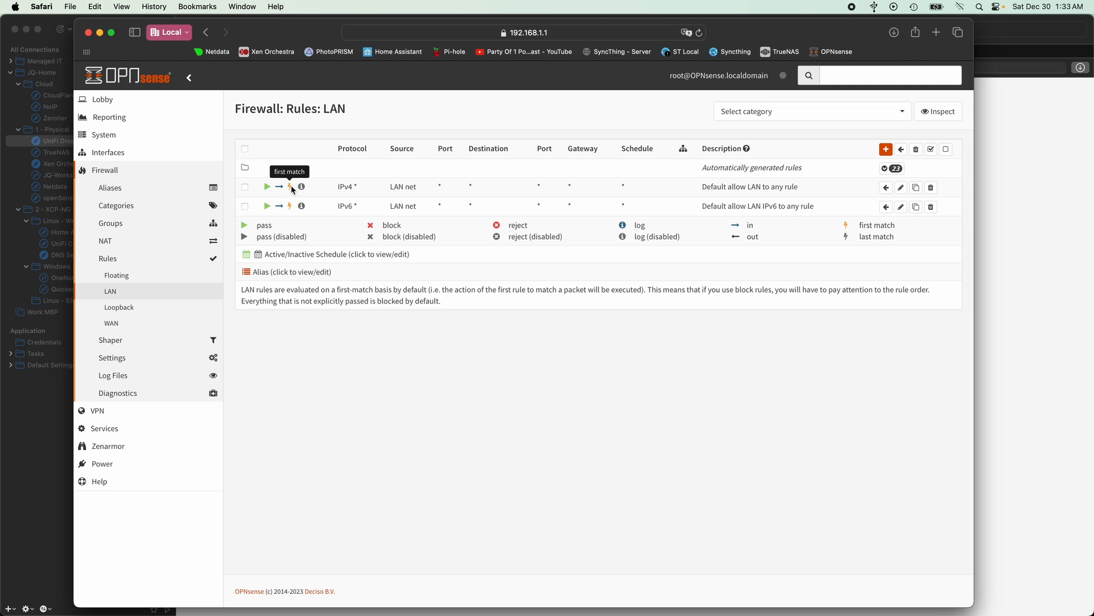
{"action": "mouse_move", "coordinate": [114, 306]}
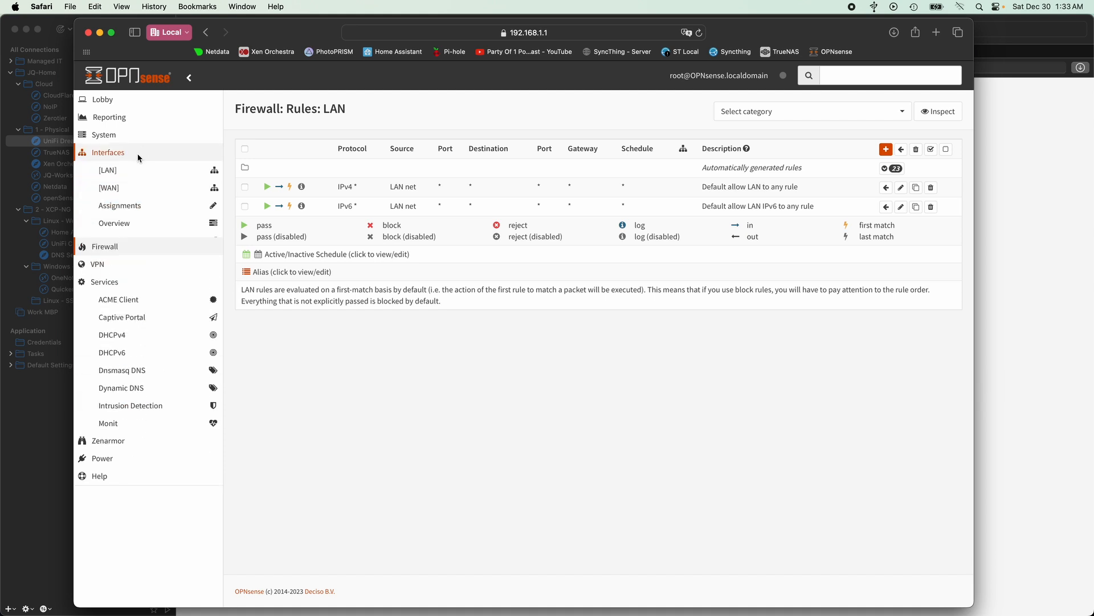
Step: View the WAN interface settings, then the single gateways list highlighting WAN_DHCP6's priority 254
{"action": "left_click", "coordinate": [110, 187]}
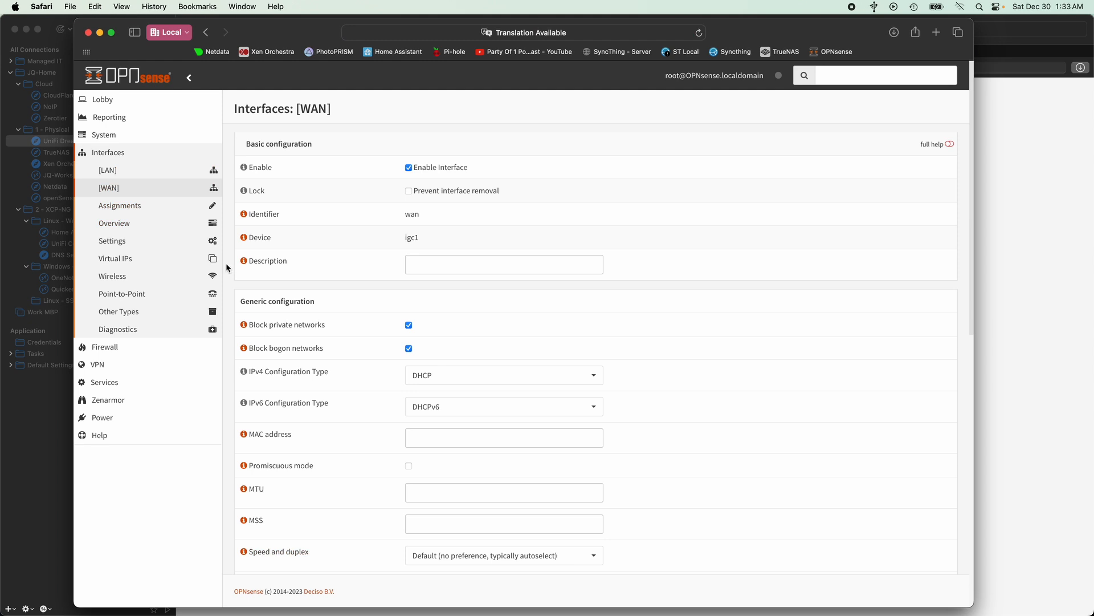
{"action": "scroll", "scroll_direction": "down", "scroll_amount": 3}
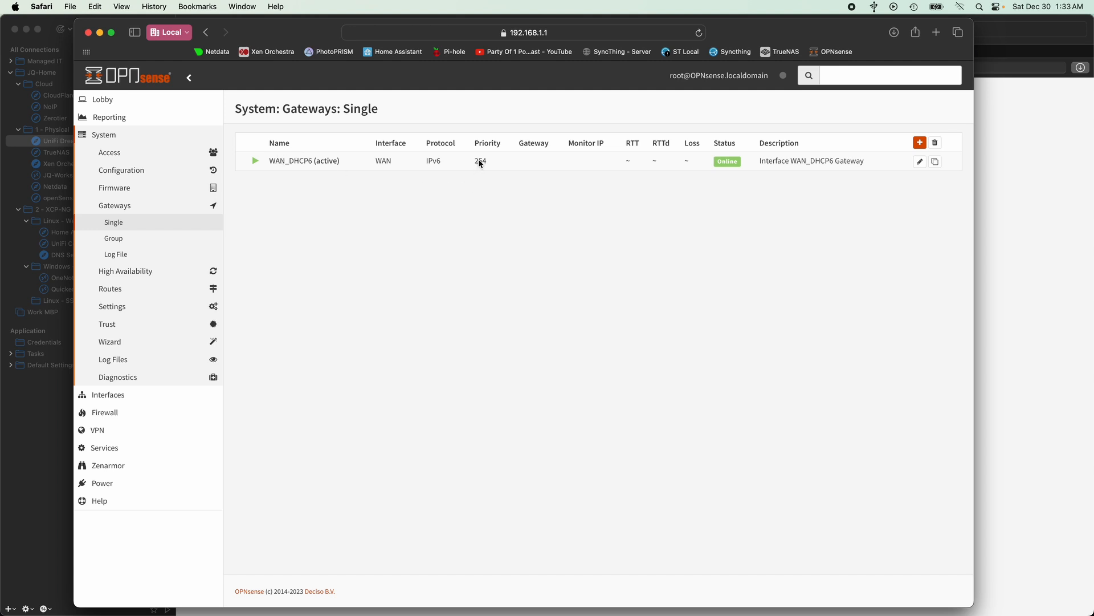
{"action": "mouse_move", "coordinate": [397, 169]}
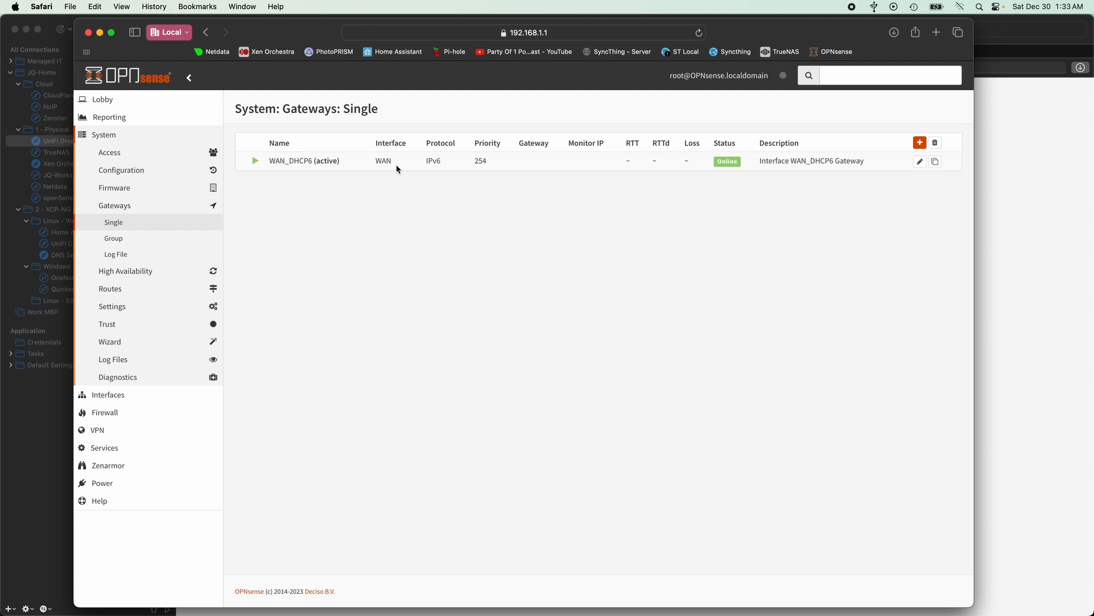
{"action": "mouse_move", "coordinate": [524, 163]}
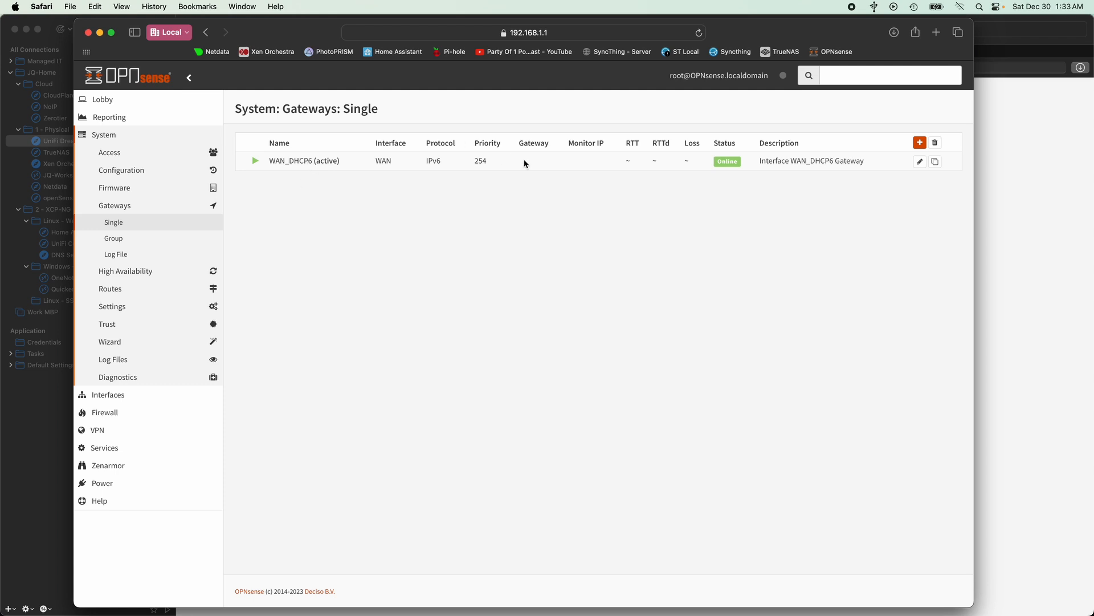
{"action": "mouse_move", "coordinate": [513, 184]}
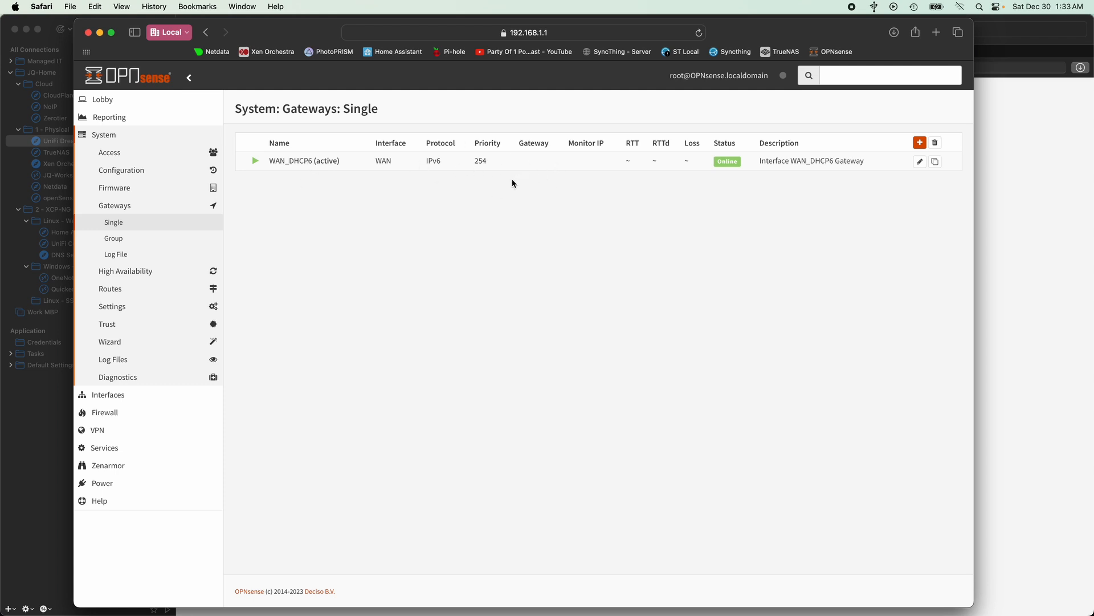
{"action": "mouse_move", "coordinate": [483, 203]}
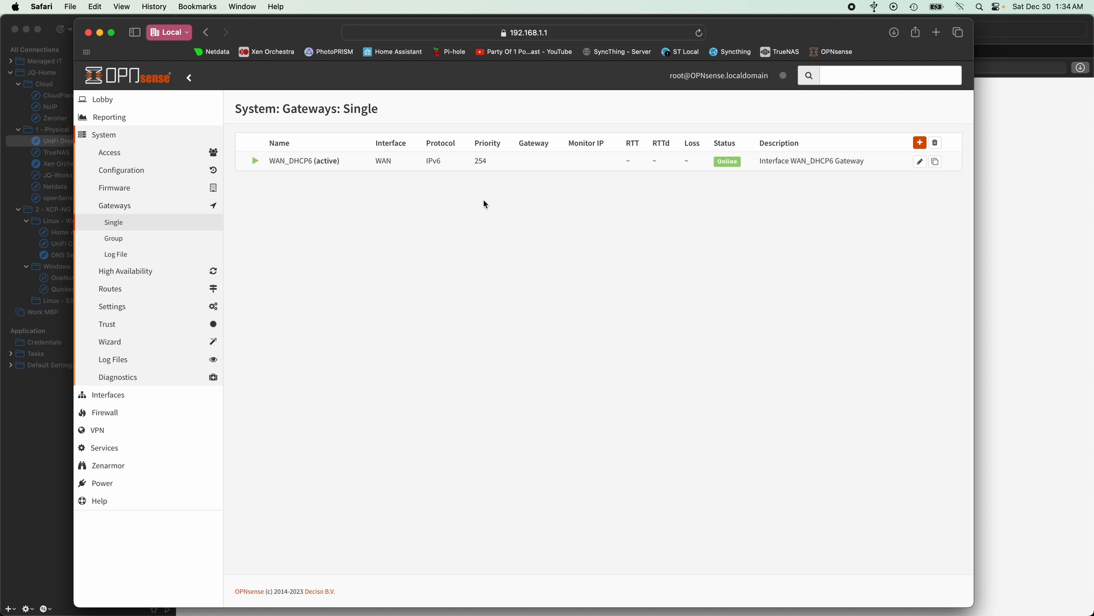
{"action": "double_click", "coordinate": [480, 161]}
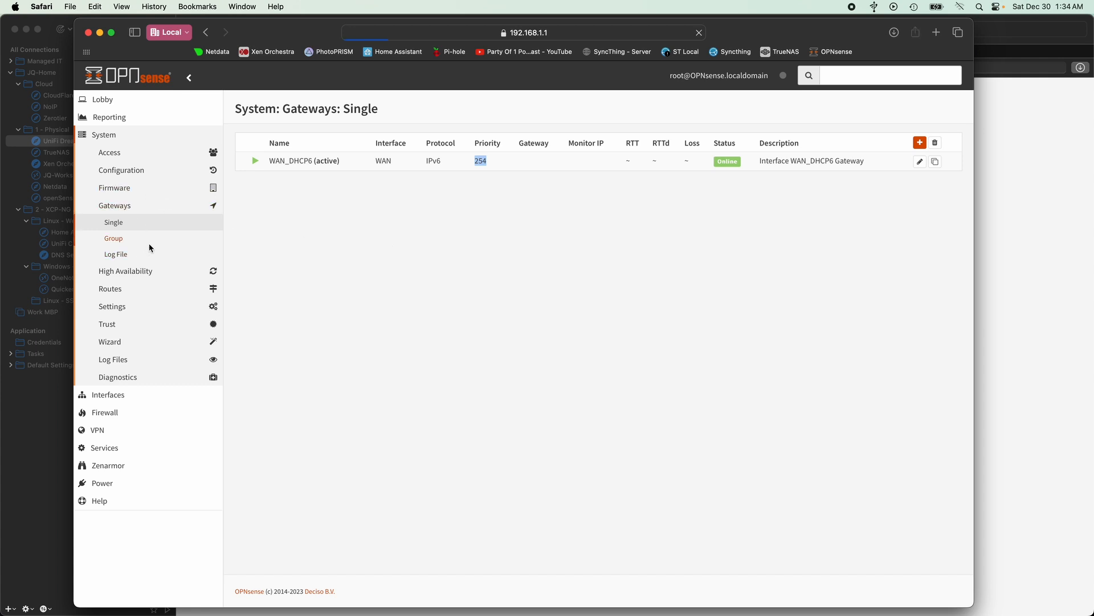
Step: Check the empty gateway groups page and return to the Lobby dashboard
{"action": "left_click", "coordinate": [113, 239]}
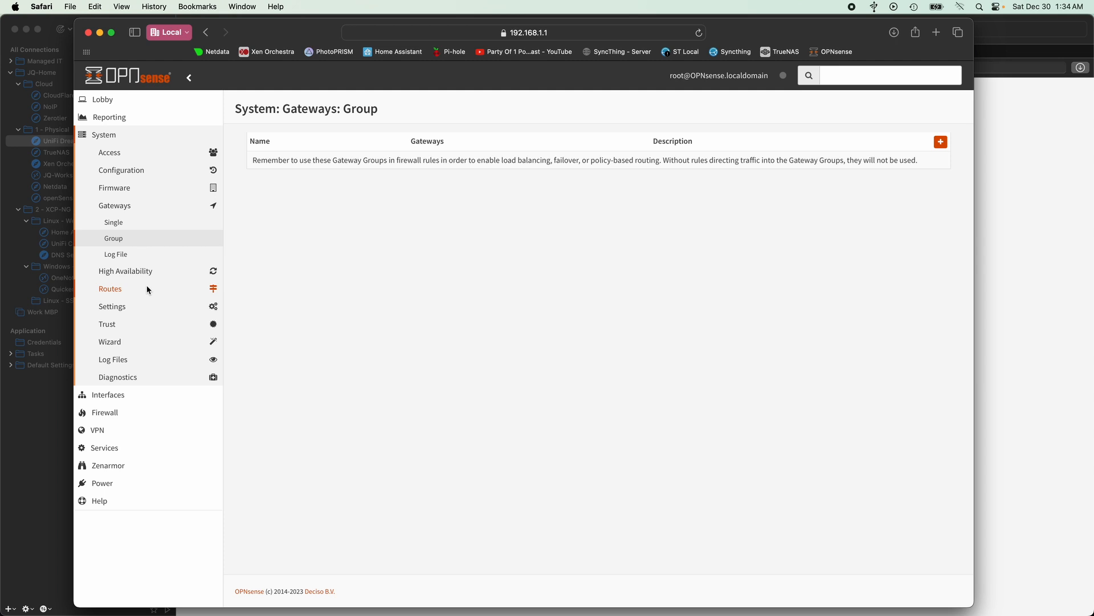
{"action": "mouse_move", "coordinate": [102, 98]}
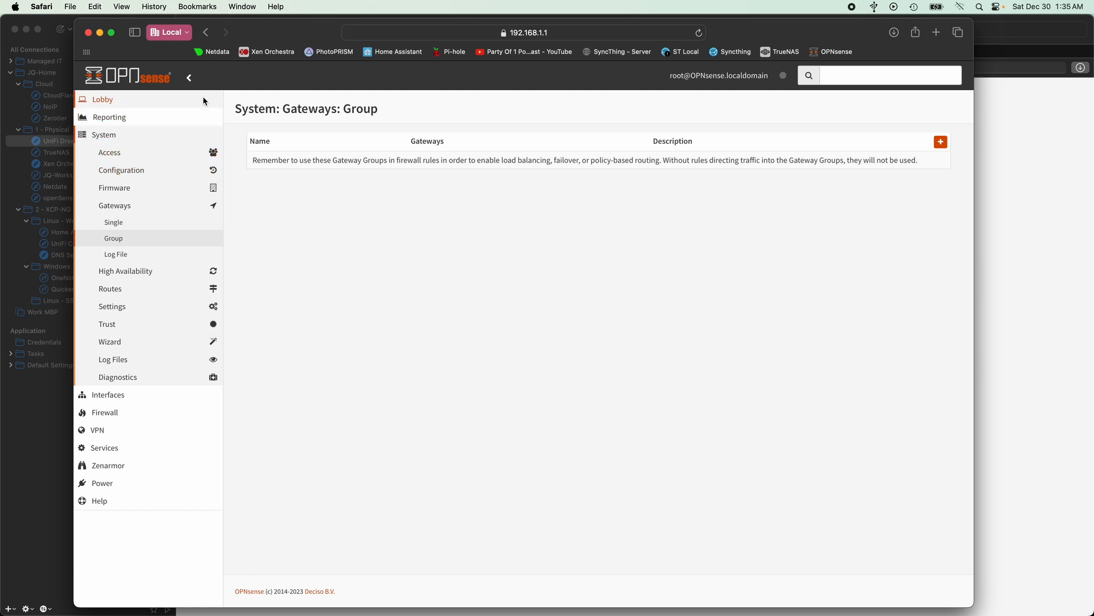
{"action": "left_click", "coordinate": [103, 99]}
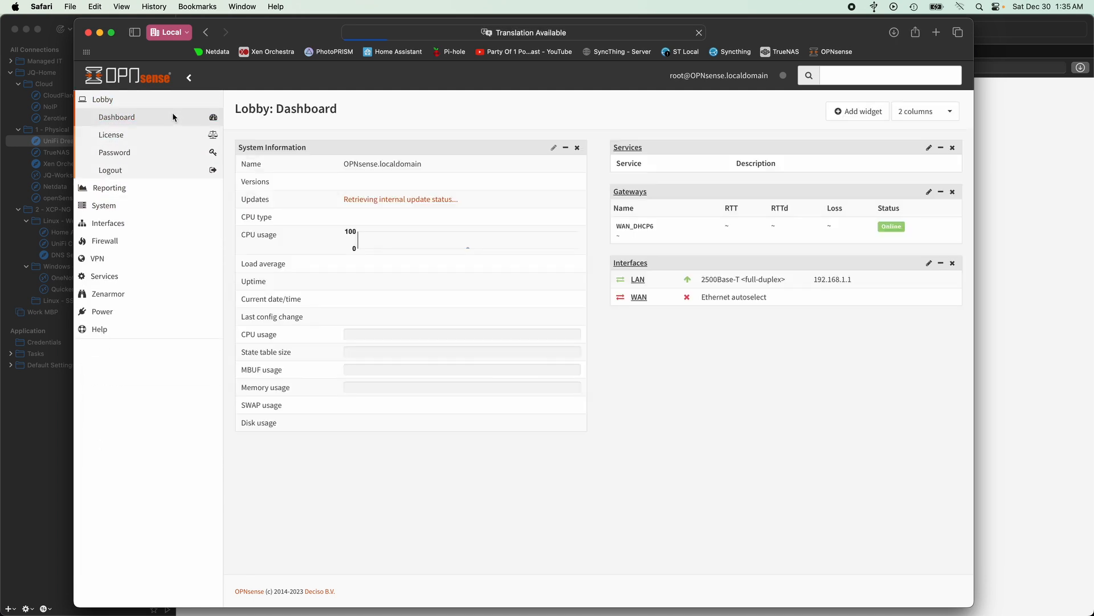